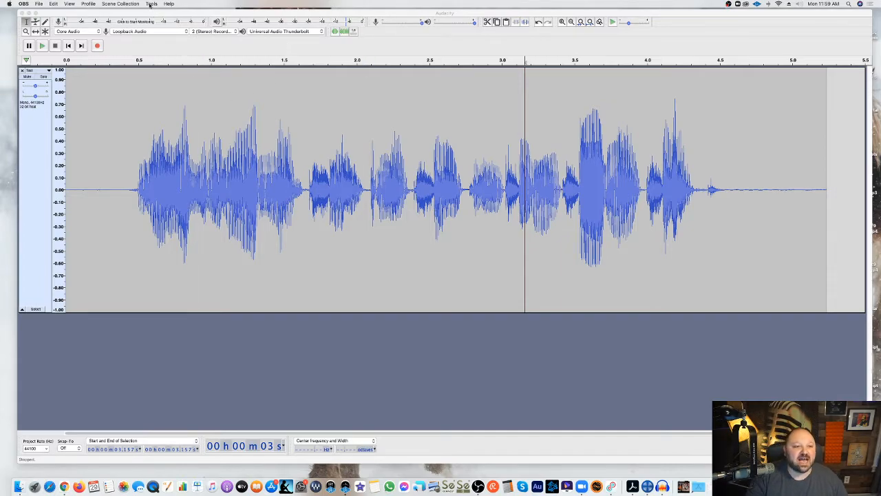
- Disable one plug-in entry in Audacity's Add / Remove Plug-ins manager and confirm
left_click(234, 3)
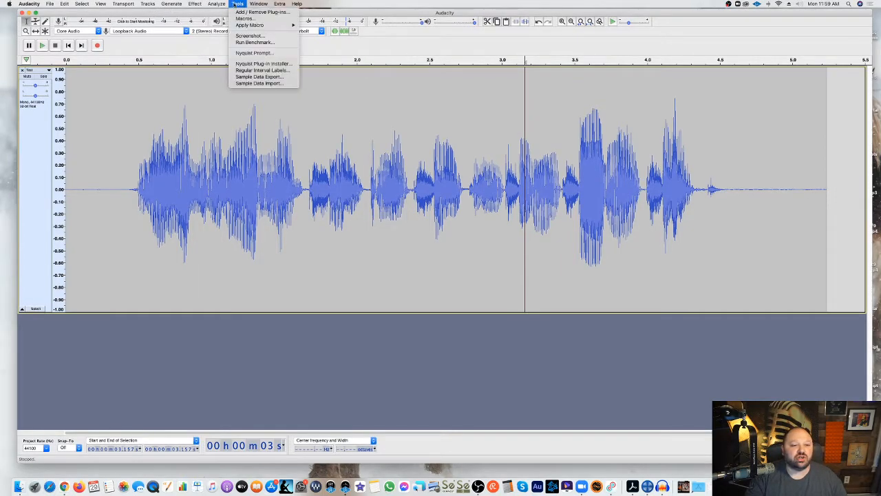
left_click(239, 3)
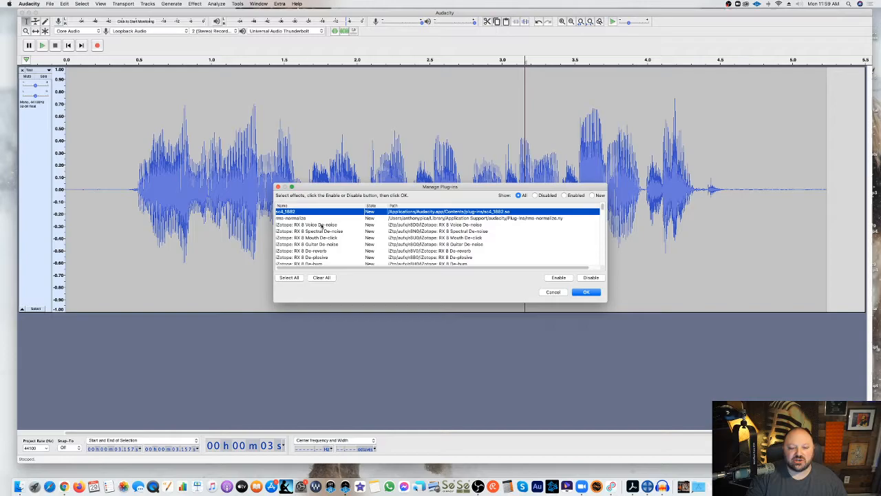
left_click(301, 218)
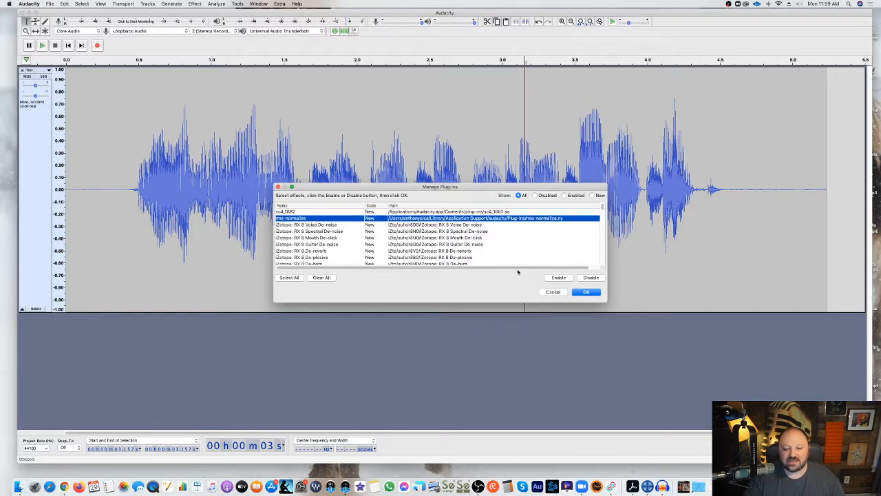
left_click(560, 279)
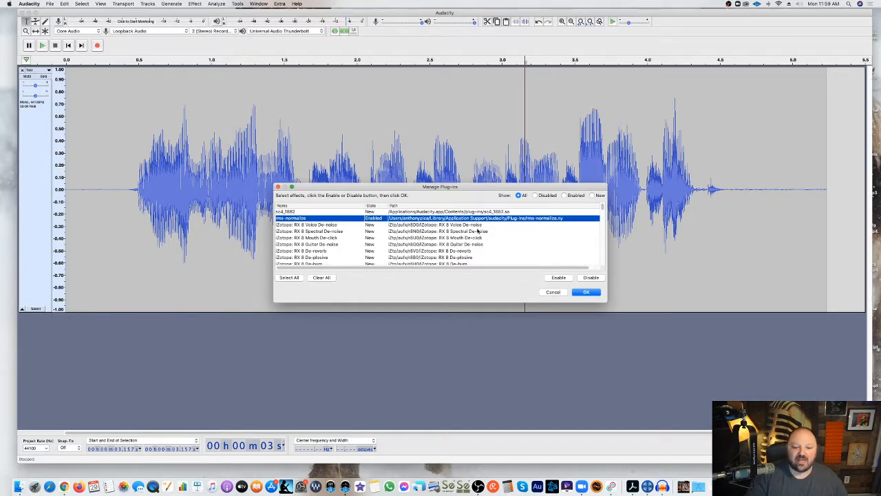
left_click(587, 292)
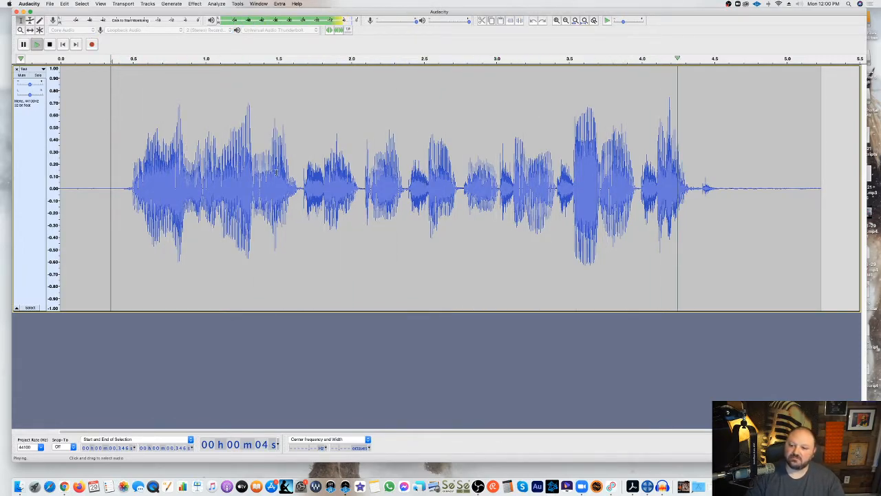
- Stop playback of the recorded voice clip after it finishes
left_click(50, 45)
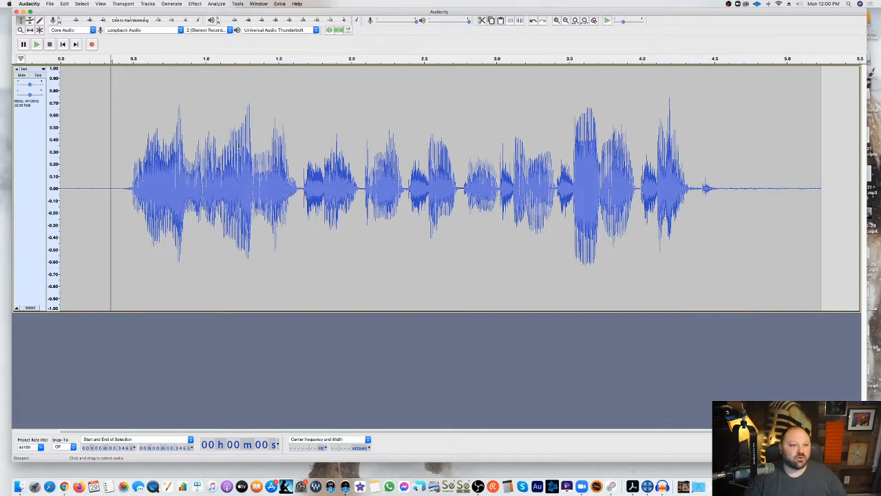
- Export the clip as a WAV named 'Te' to the Desktop, accepting the metadata
left_click(50, 5)
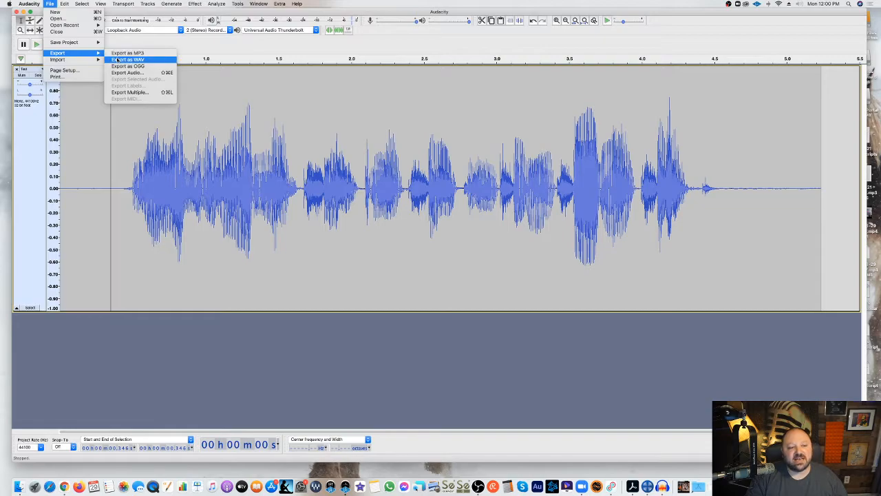
left_click(130, 61)
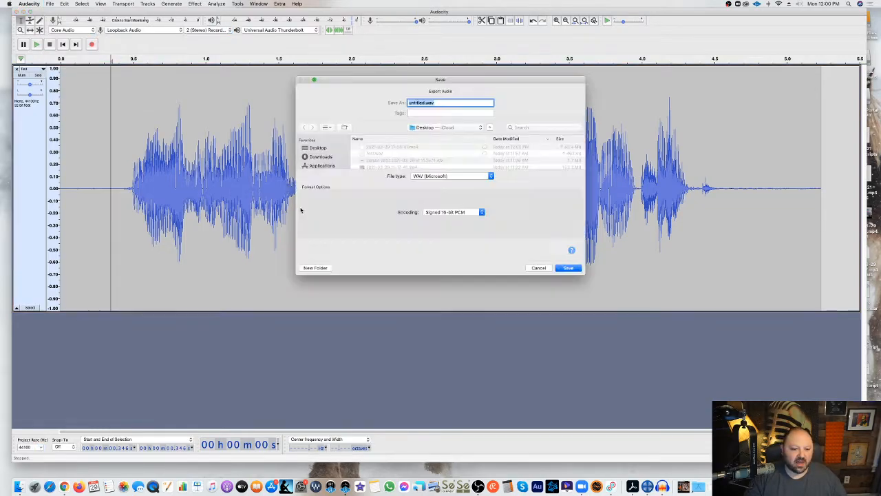
type("Test 1")
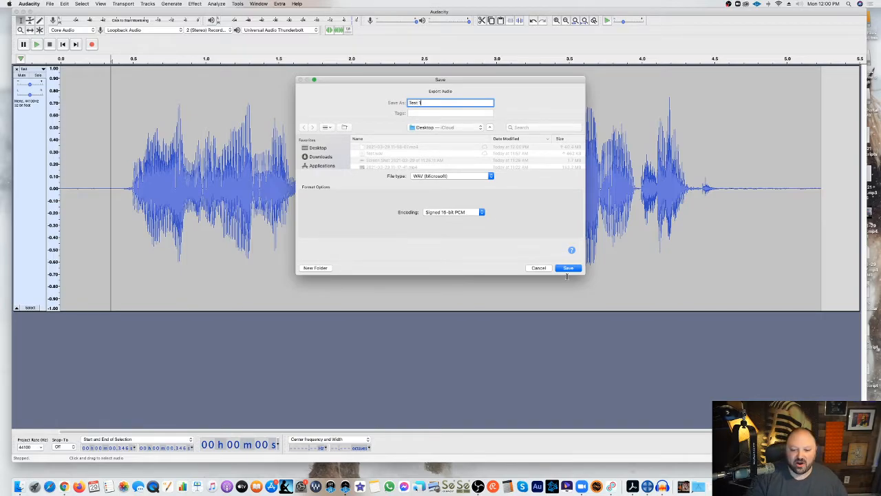
left_click(568, 267)
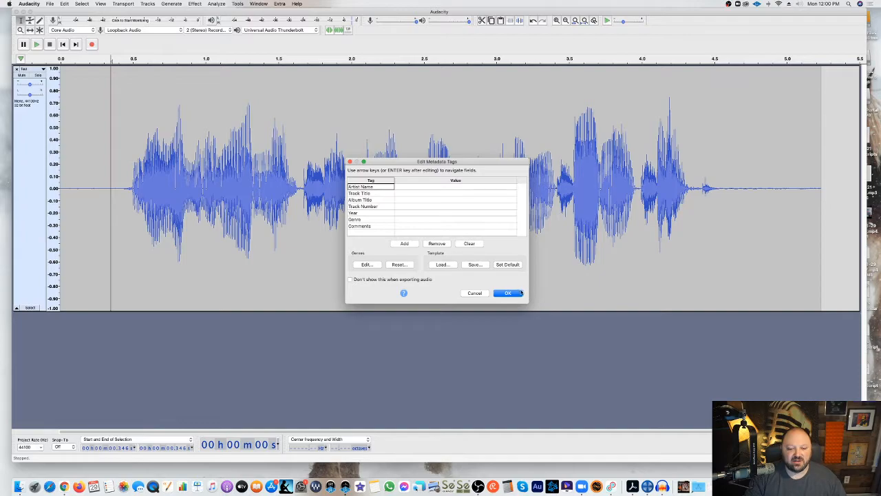
left_click(507, 292)
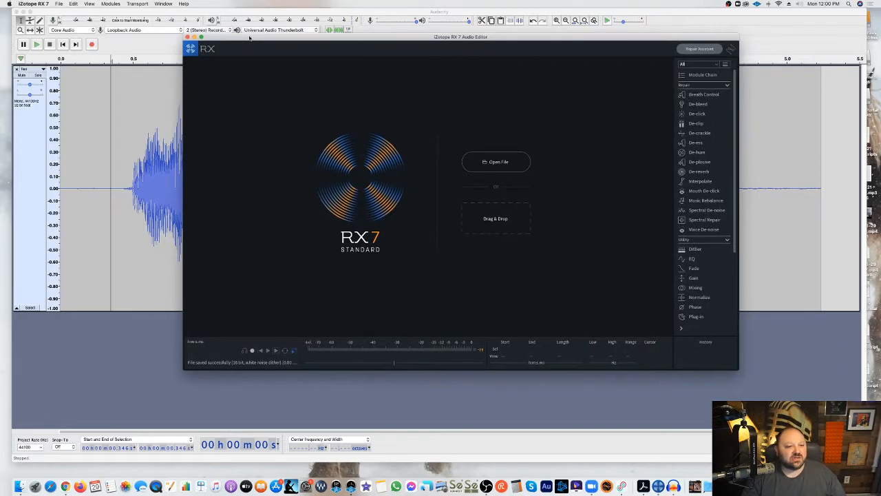
- Open the exported voice WAV from the Desktop in iZotope RX 7
left_click(66, 5)
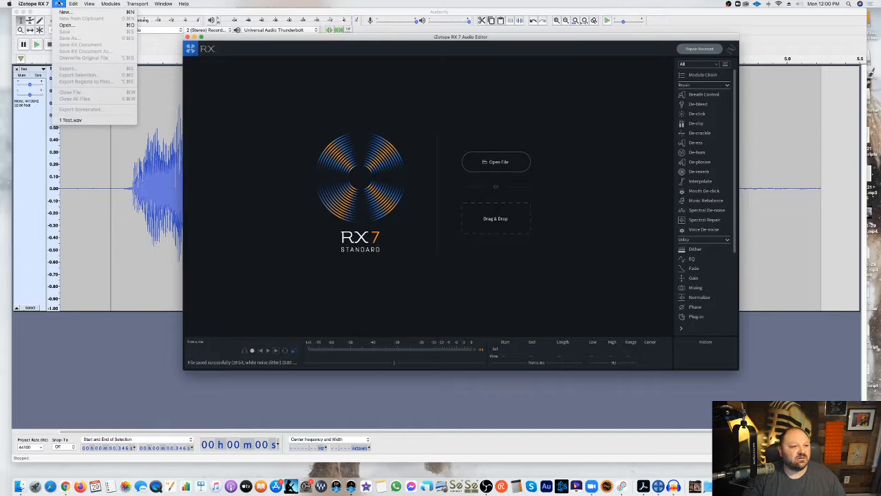
mouse_move(76, 25)
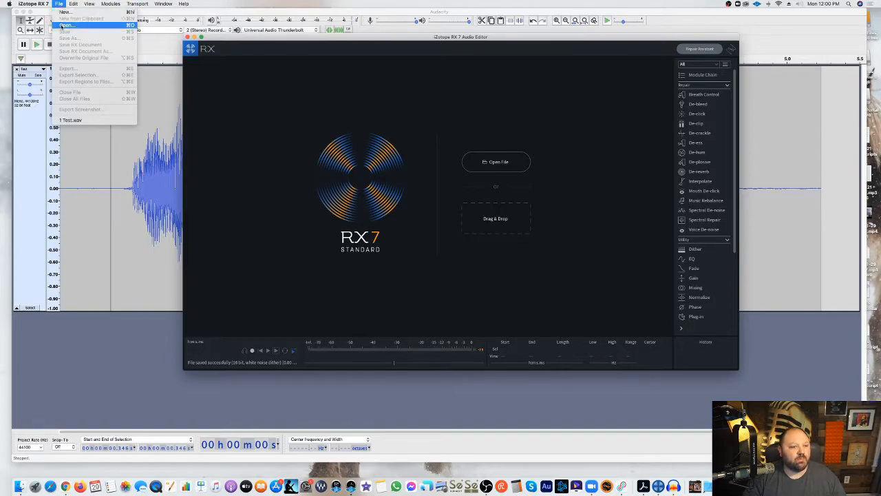
left_click(68, 25)
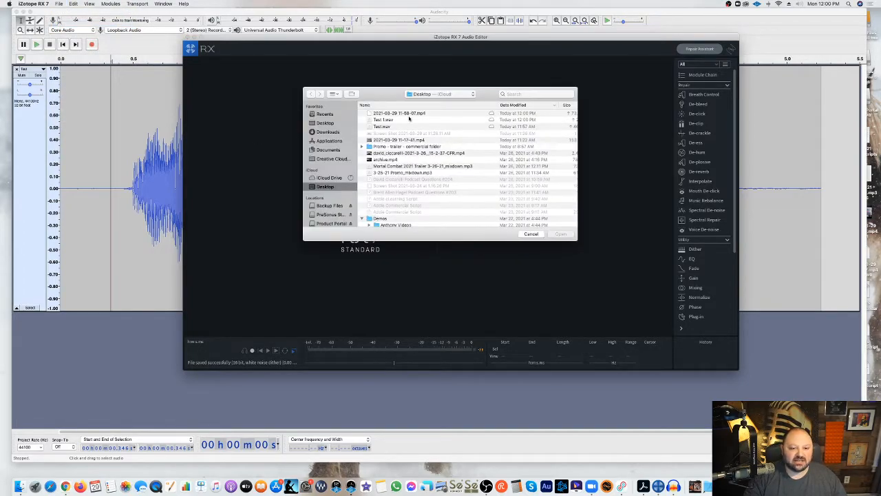
left_click(383, 119)
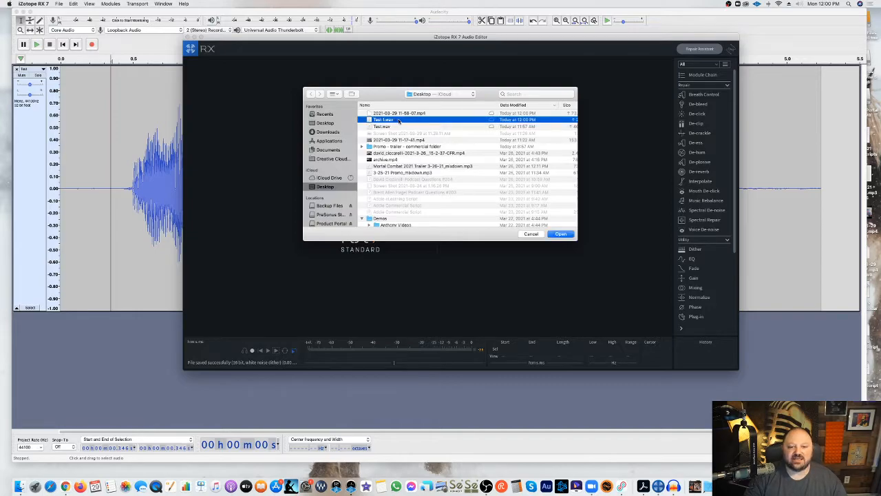
left_click(561, 235)
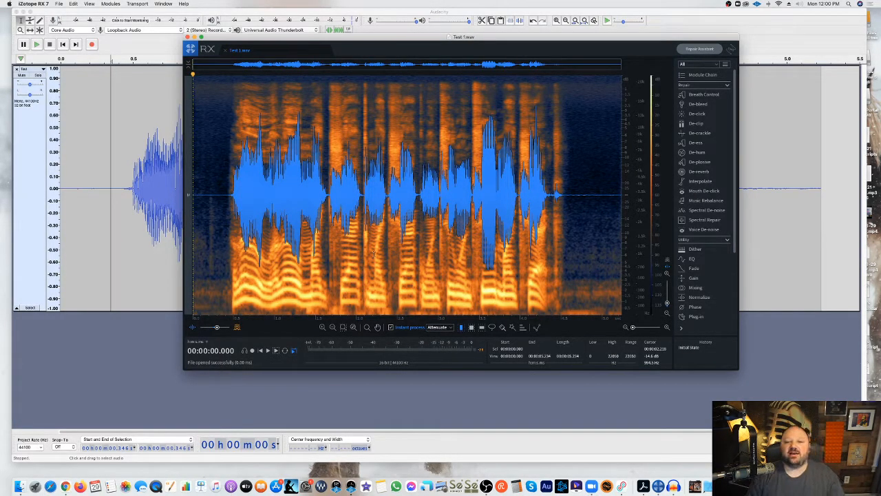
- Position playback near 3 seconds and magnify the stretch containing the click streak
left_click(33, 44)
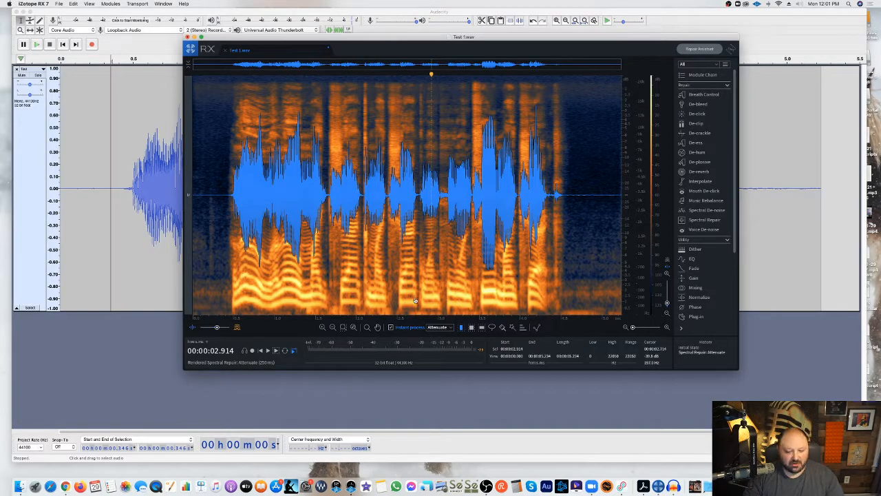
left_click_drag(432, 82, 453, 315)
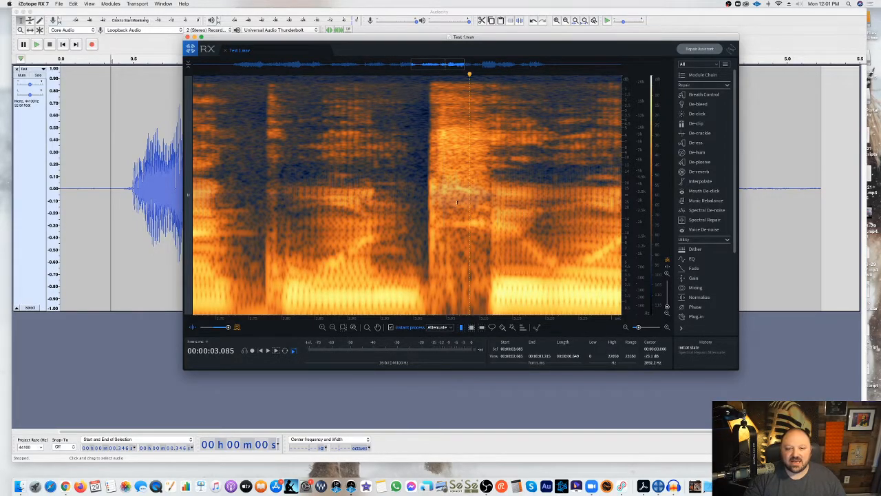
- Render the De-click module on the clip and close the module
left_click(703, 190)
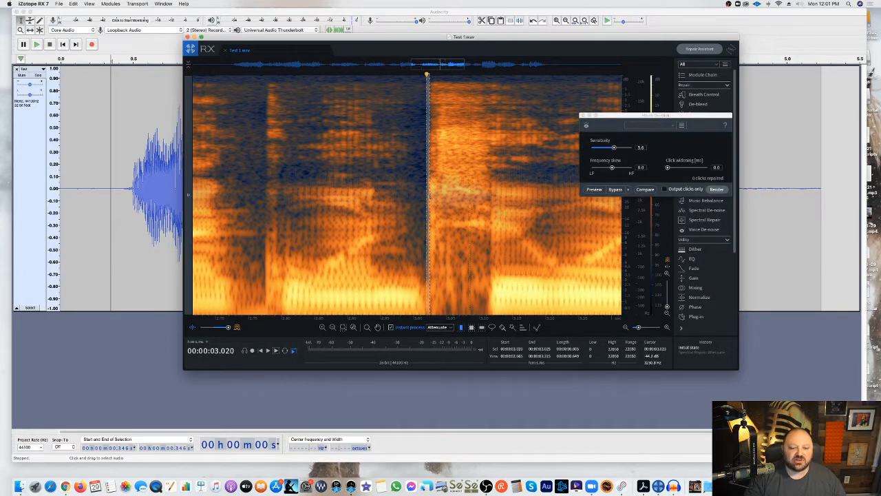
left_click(716, 190)
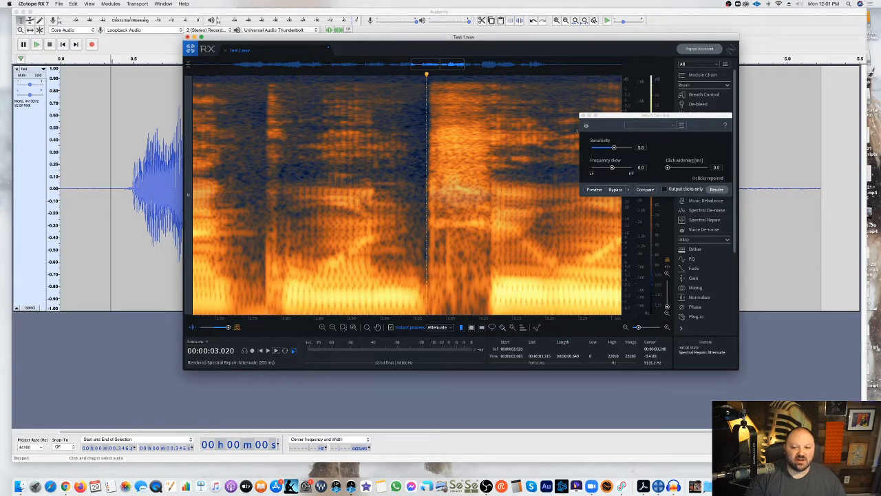
left_click(716, 191)
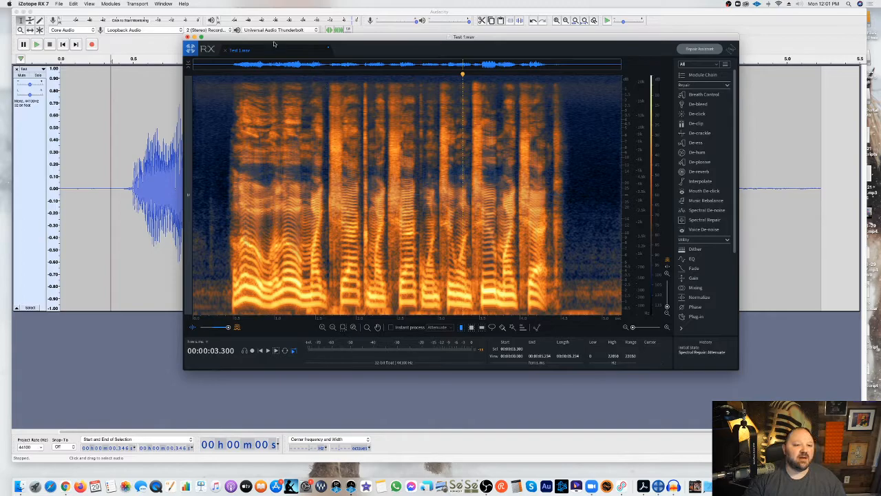
- Save the de-clicked clip over the original WAV on the Desktop, replacing it
left_click(54, 6)
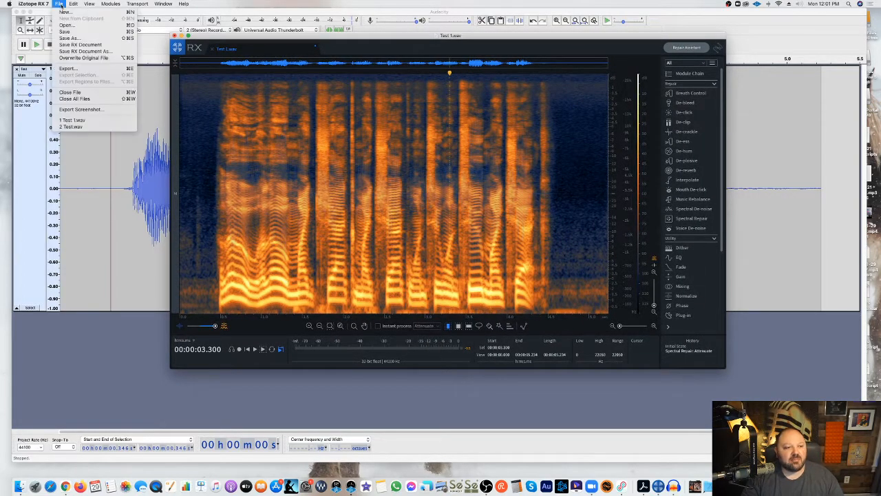
left_click(69, 39)
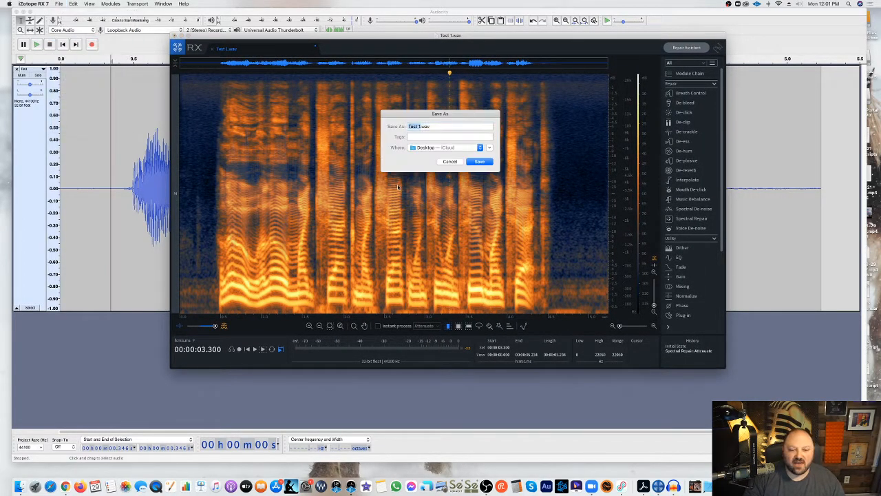
left_click(479, 161)
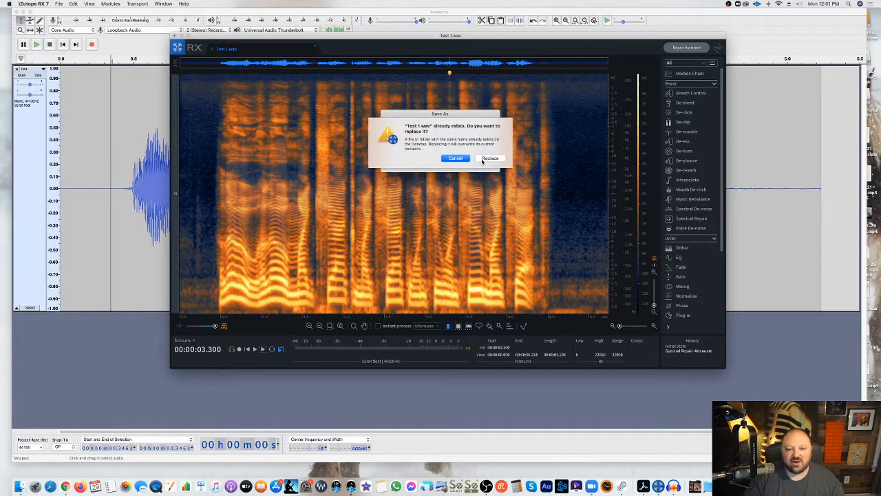
left_click(491, 157)
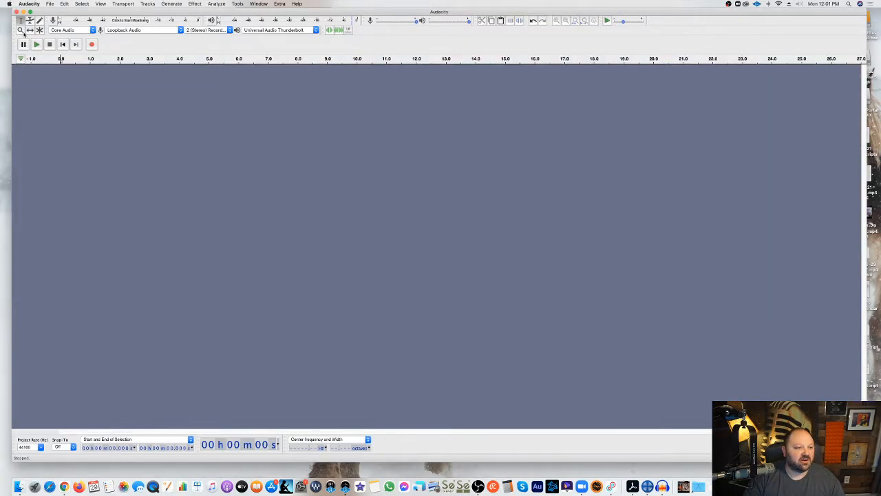
- Pick the saved de-clicked WAV from the Desktop to open in Audacity
left_click(50, 2)
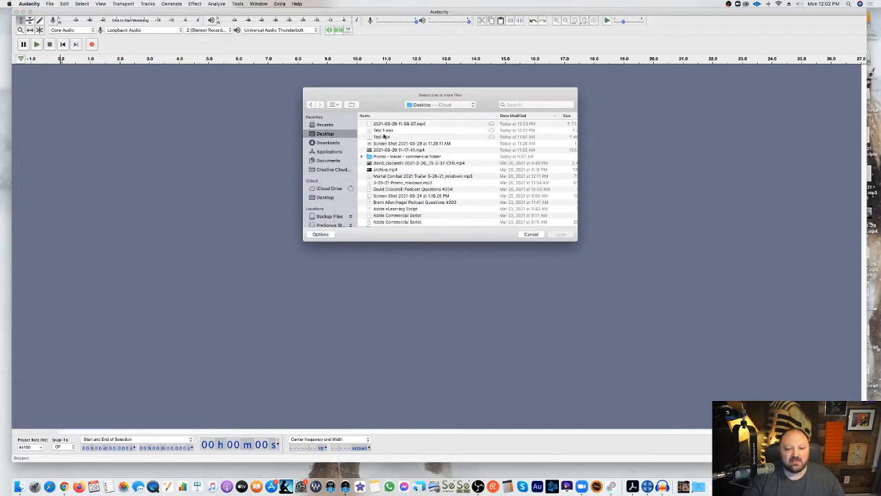
left_click(531, 234)
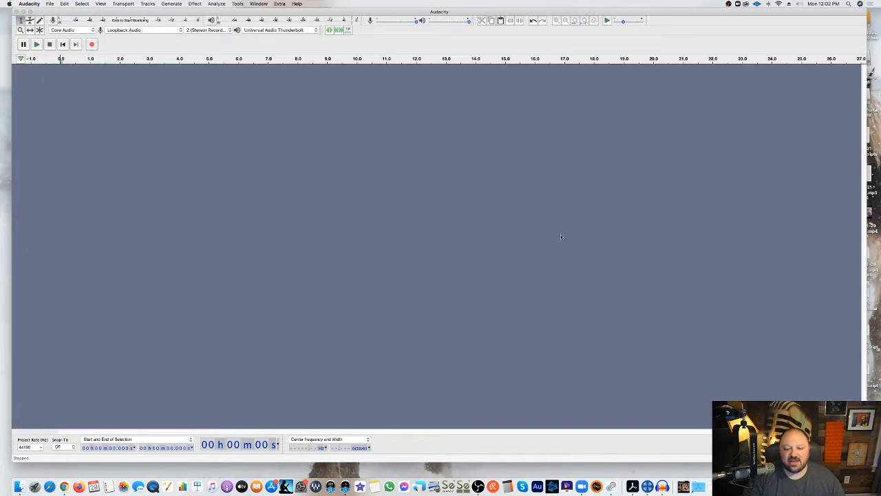